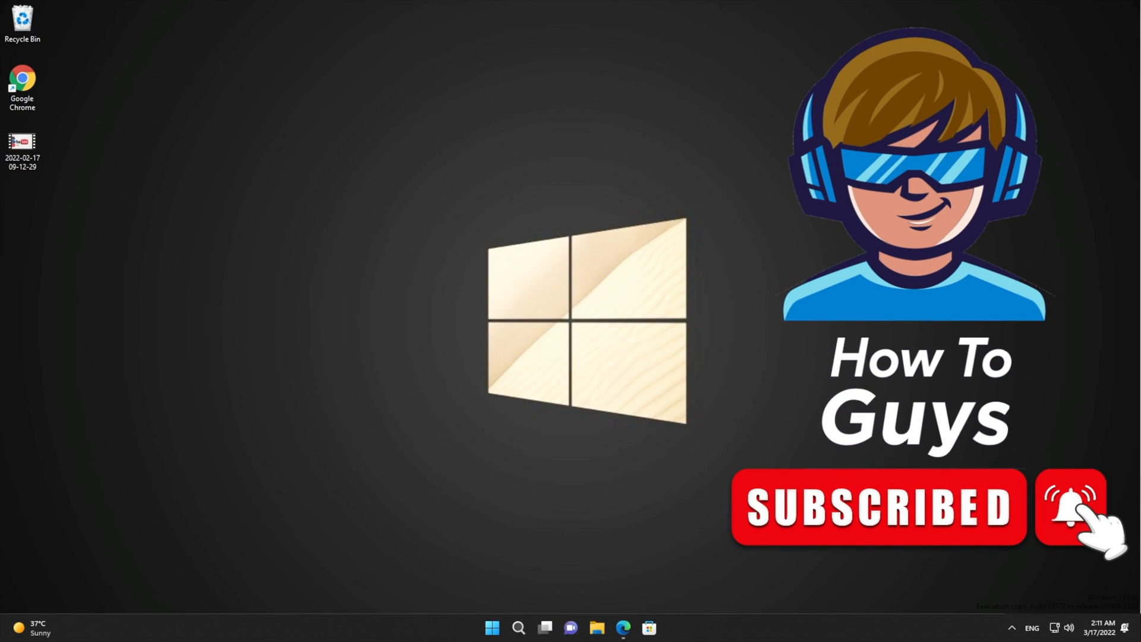
# - Navigate the PassFab site to the Duplicate File Deleter product page
pyautogui.click(603, 627)
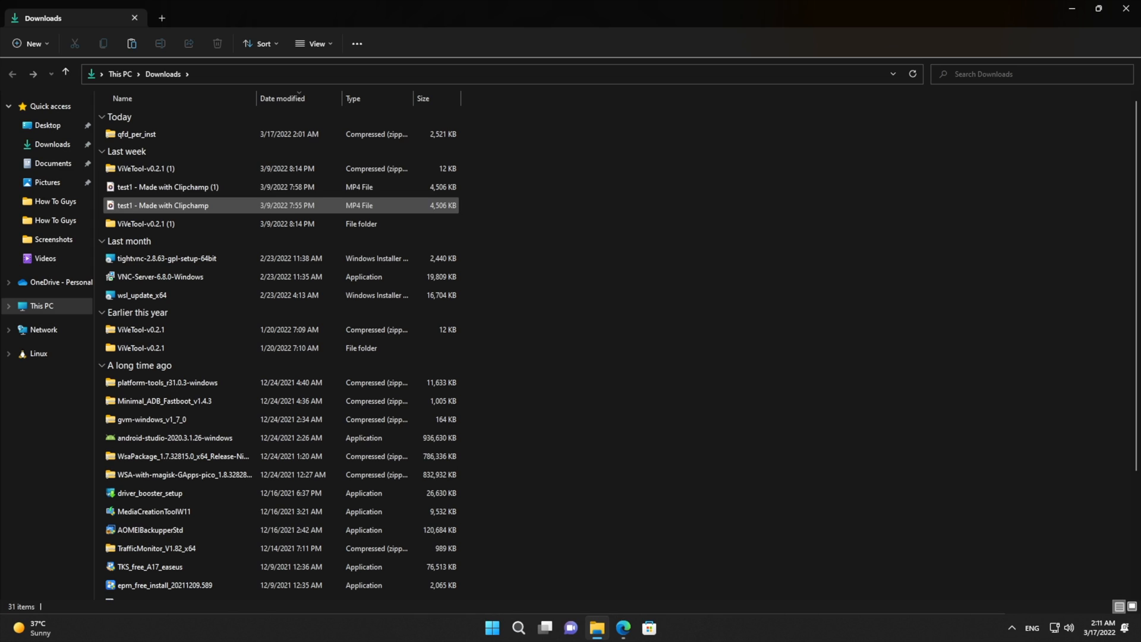
pyautogui.rightClick(166, 187)
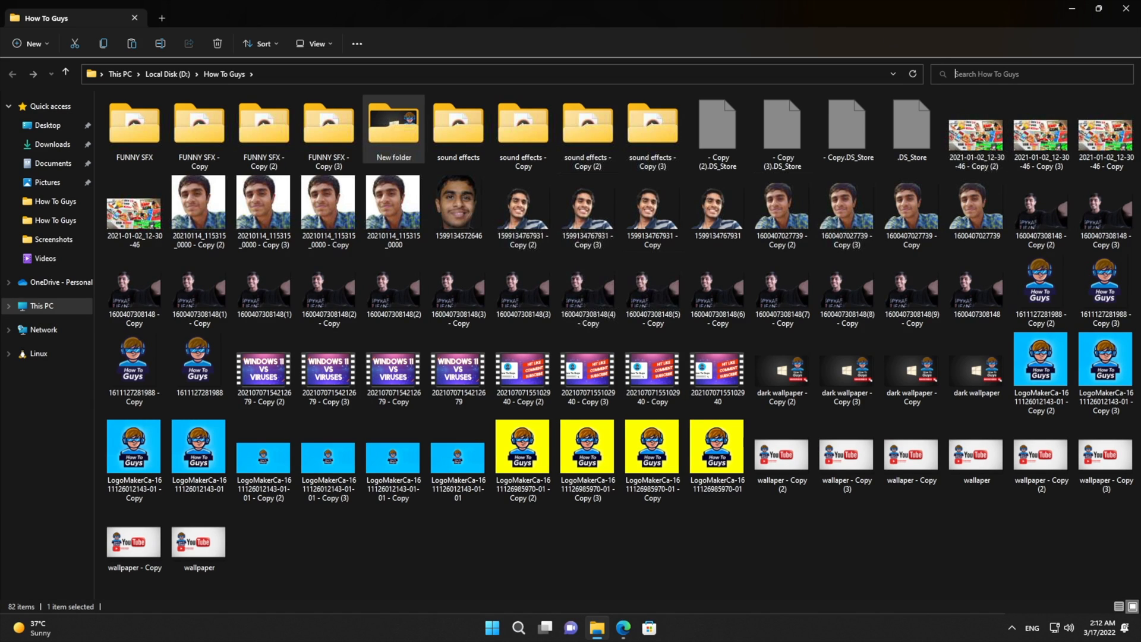
pyautogui.write('jpg')
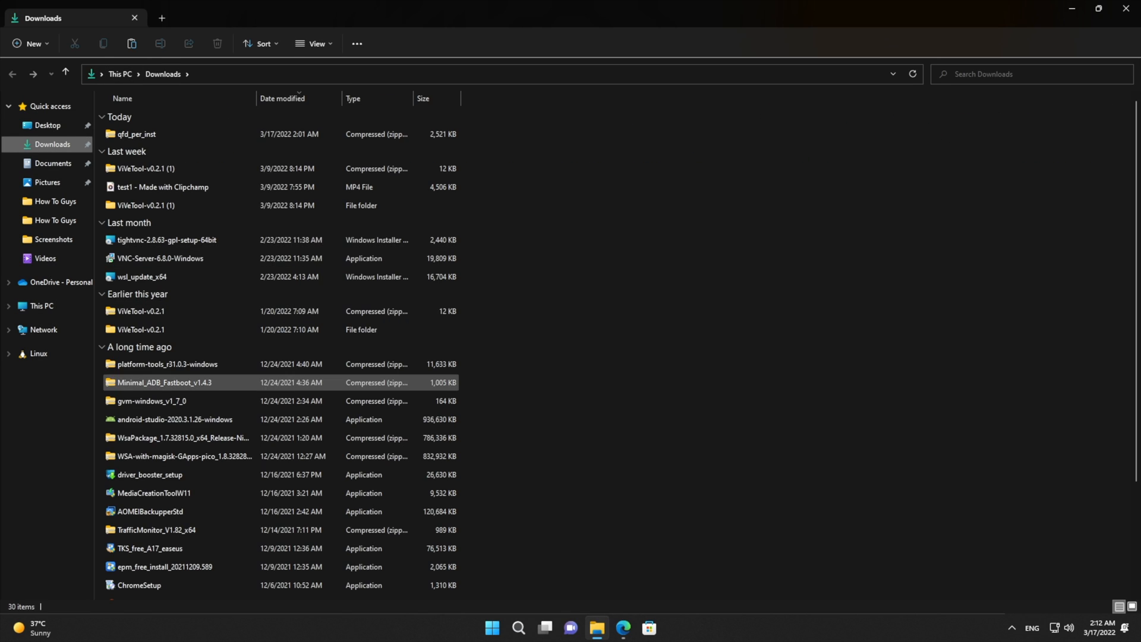
pyautogui.scroll(-3)
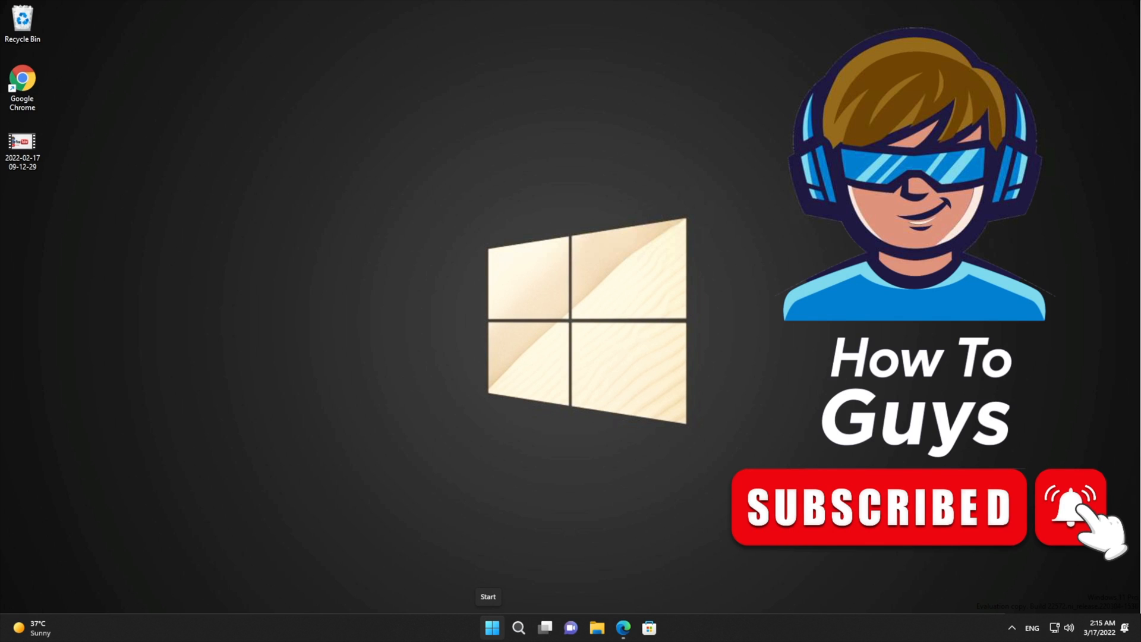
pyautogui.click(489, 628)
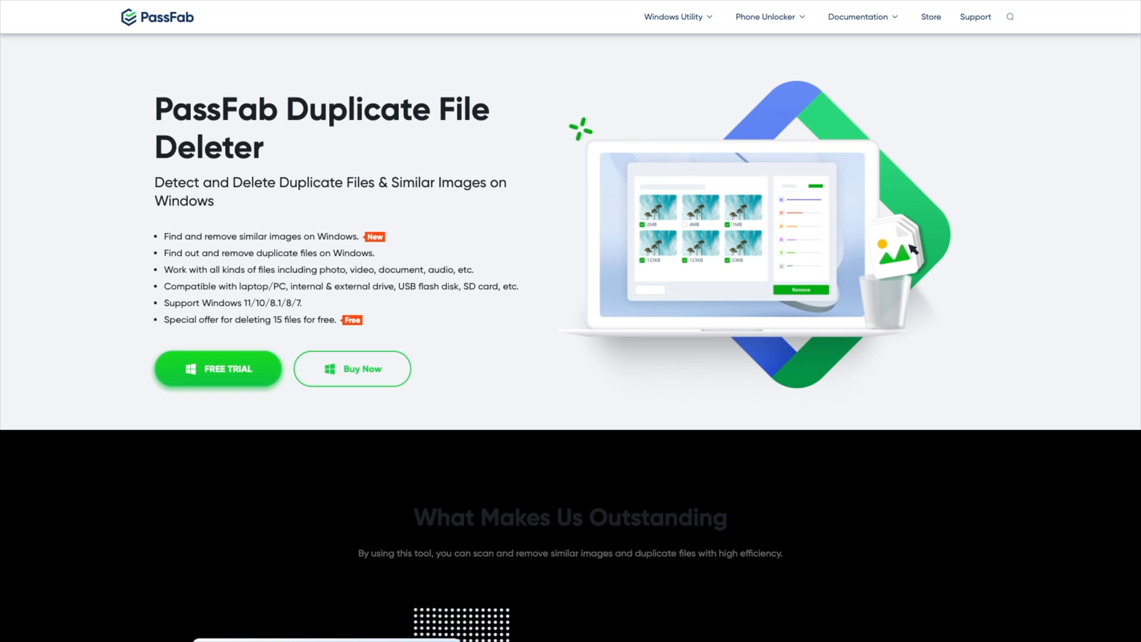
# - Download the free installer, allow it in User Account Control, and finish setup with Launch checked
pyautogui.scroll(-3)
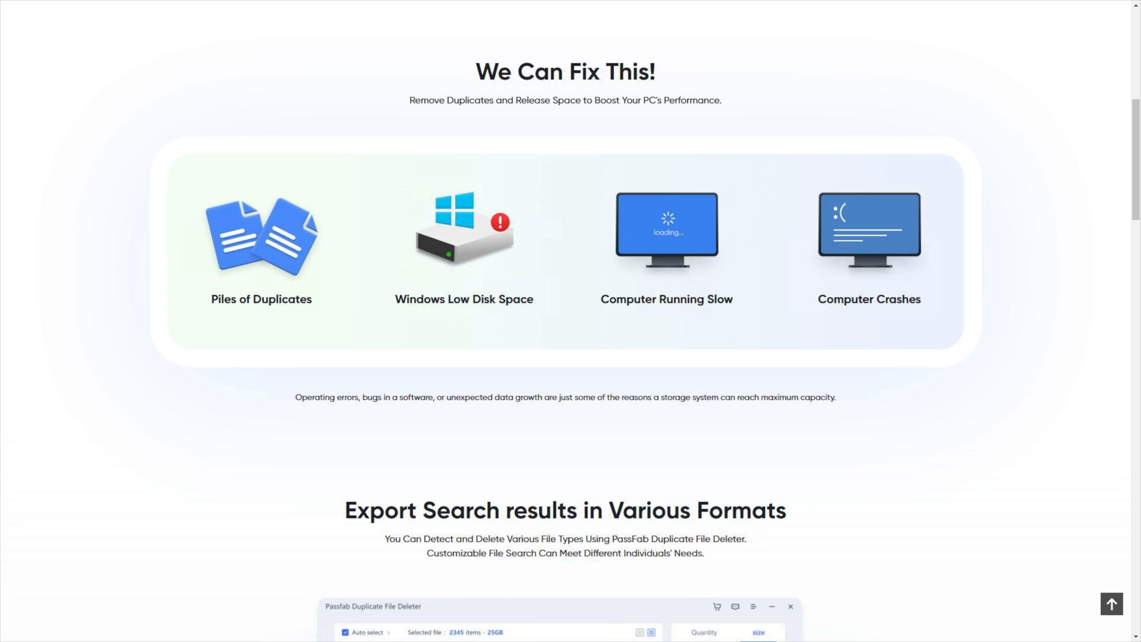
pyautogui.scroll(-3)
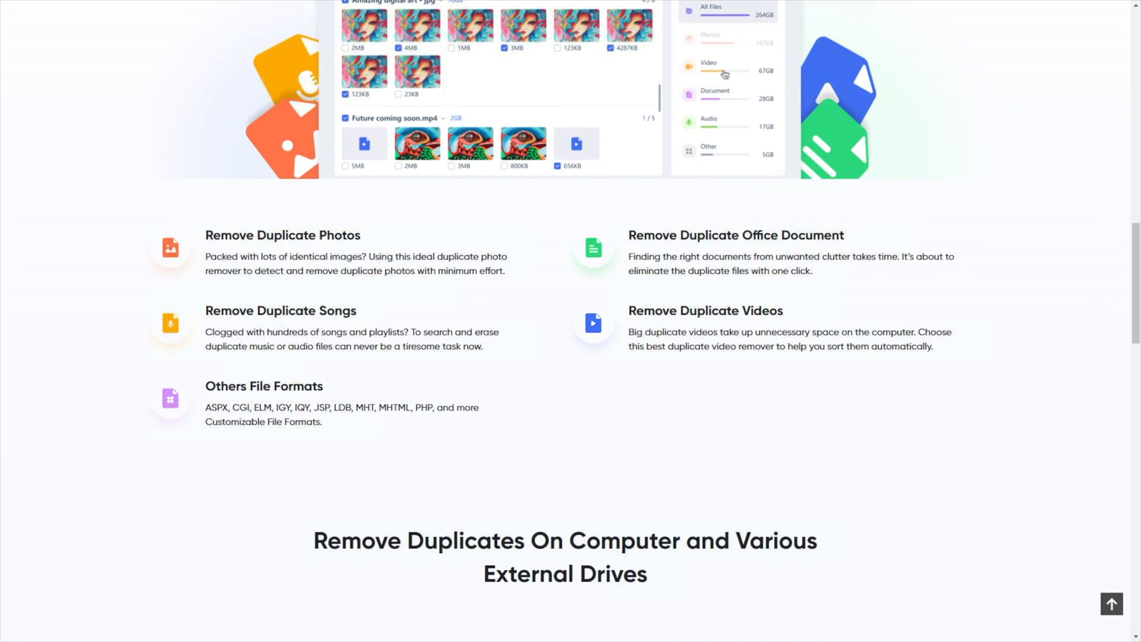
pyautogui.scroll(-3)
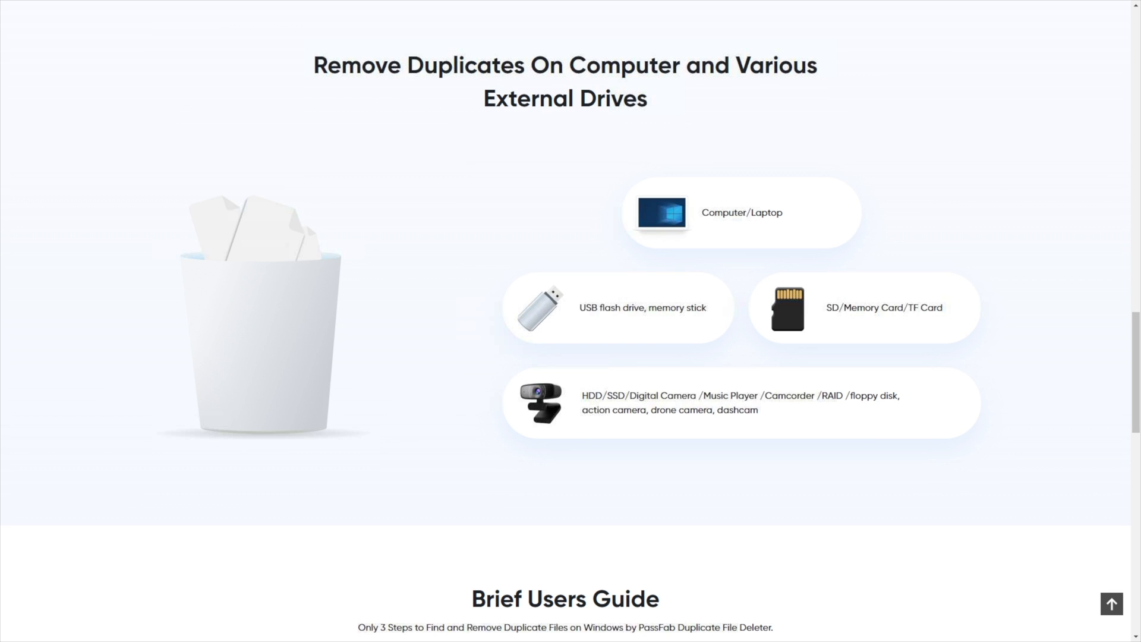
pyautogui.scroll(-3)
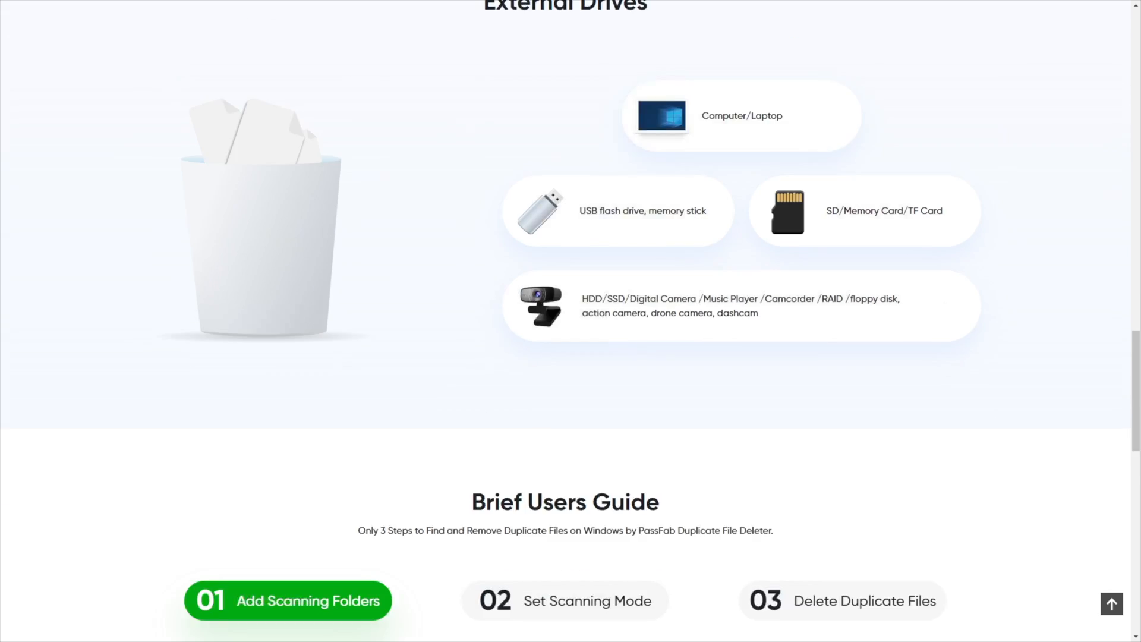
pyautogui.scroll(-3)
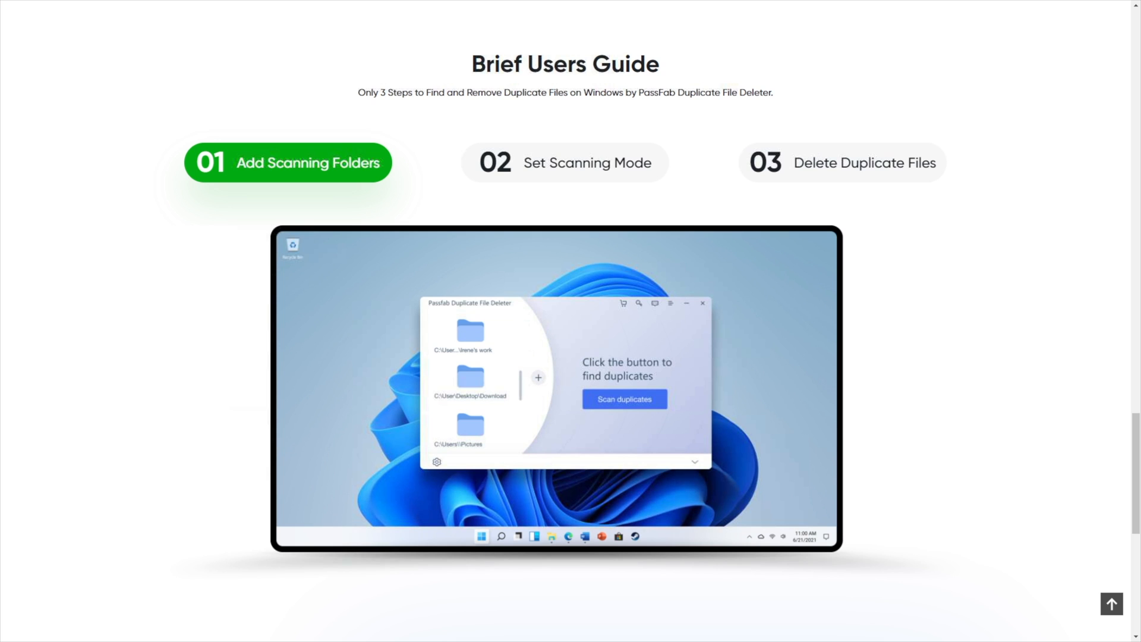
pyautogui.scroll(-3)
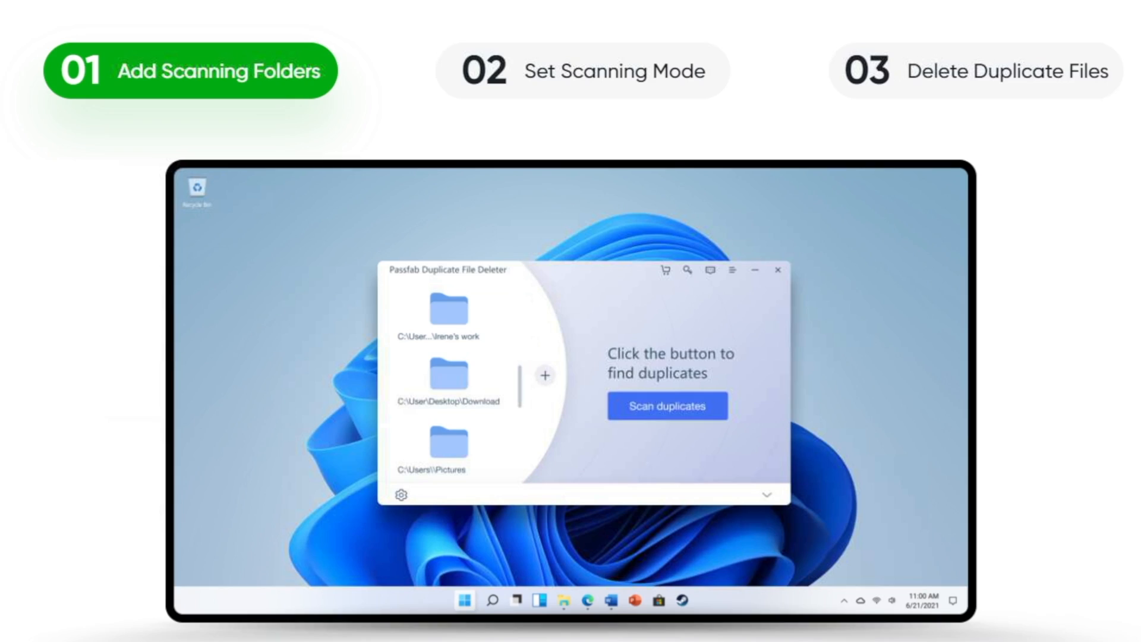
pyautogui.scroll(-3)
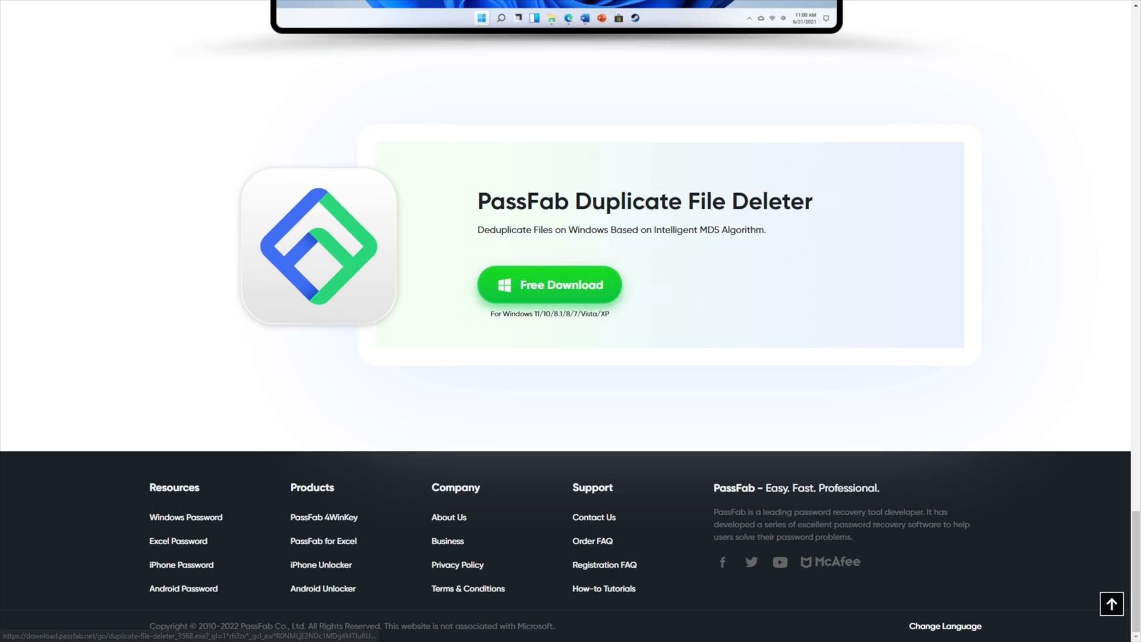
pyautogui.click(549, 285)
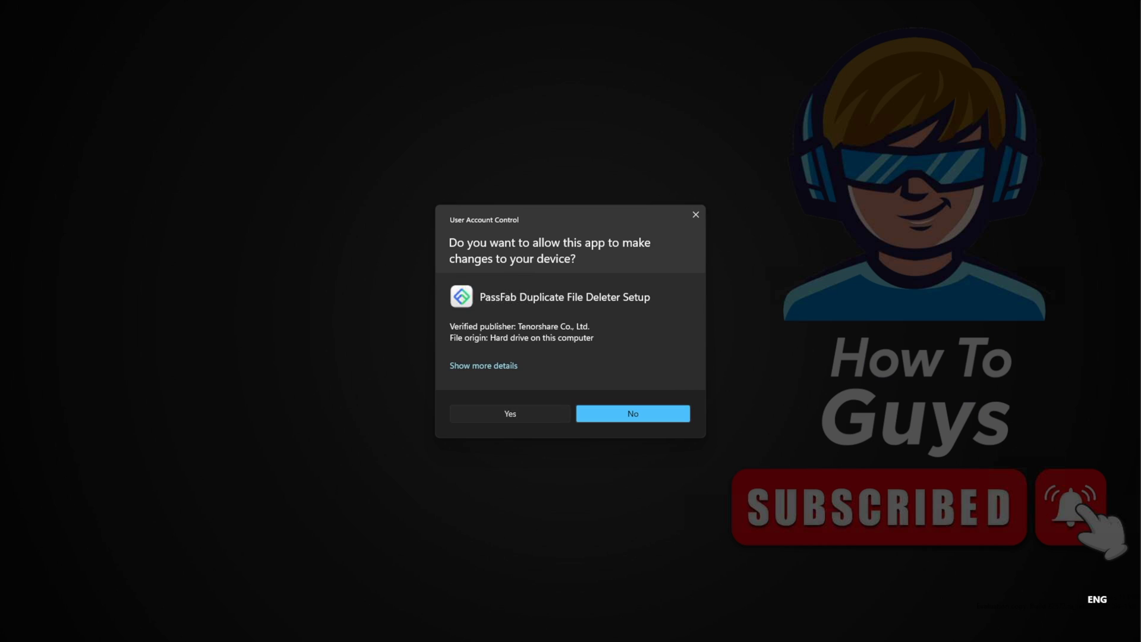
pyautogui.click(510, 414)
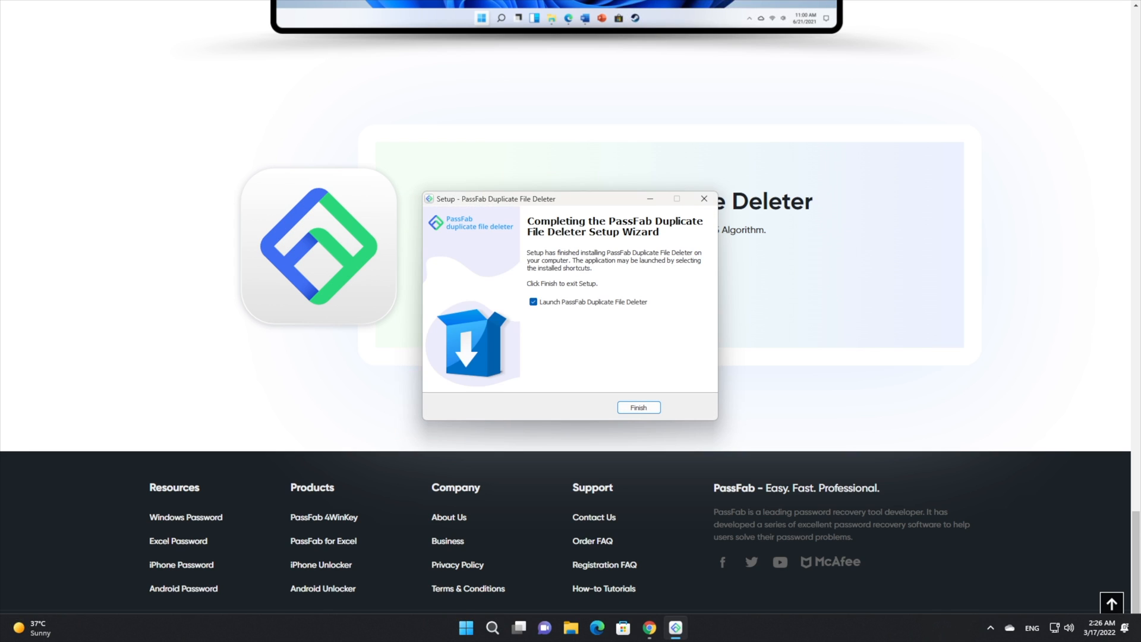
pyautogui.click(638, 407)
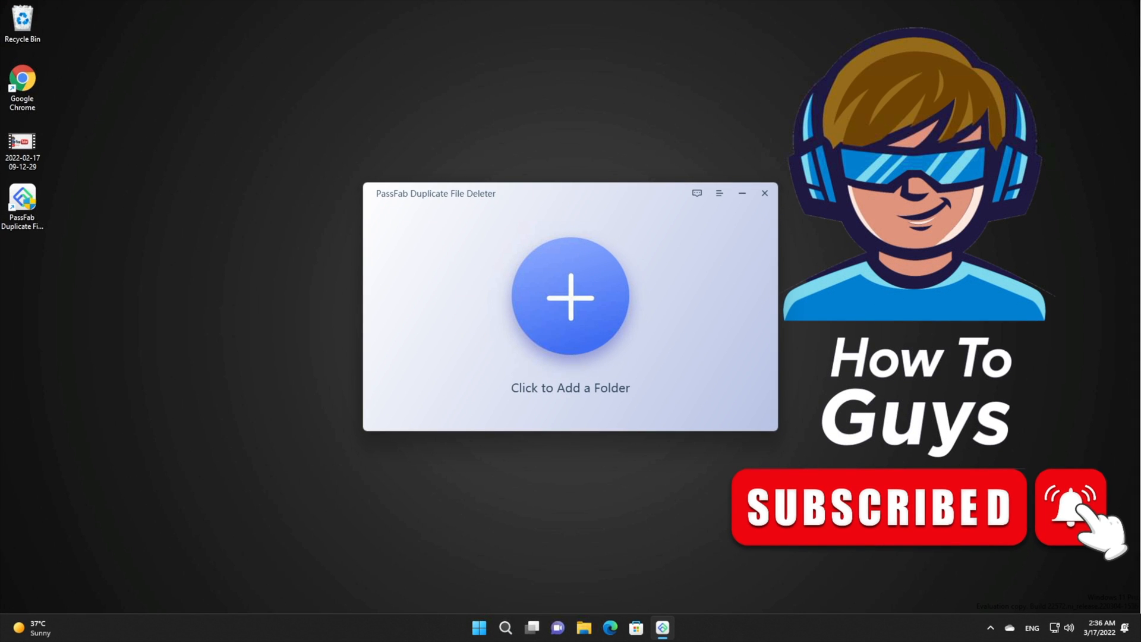
# - Add the D:\How To Guys folder as the location to scan for duplicates
pyautogui.click(570, 297)
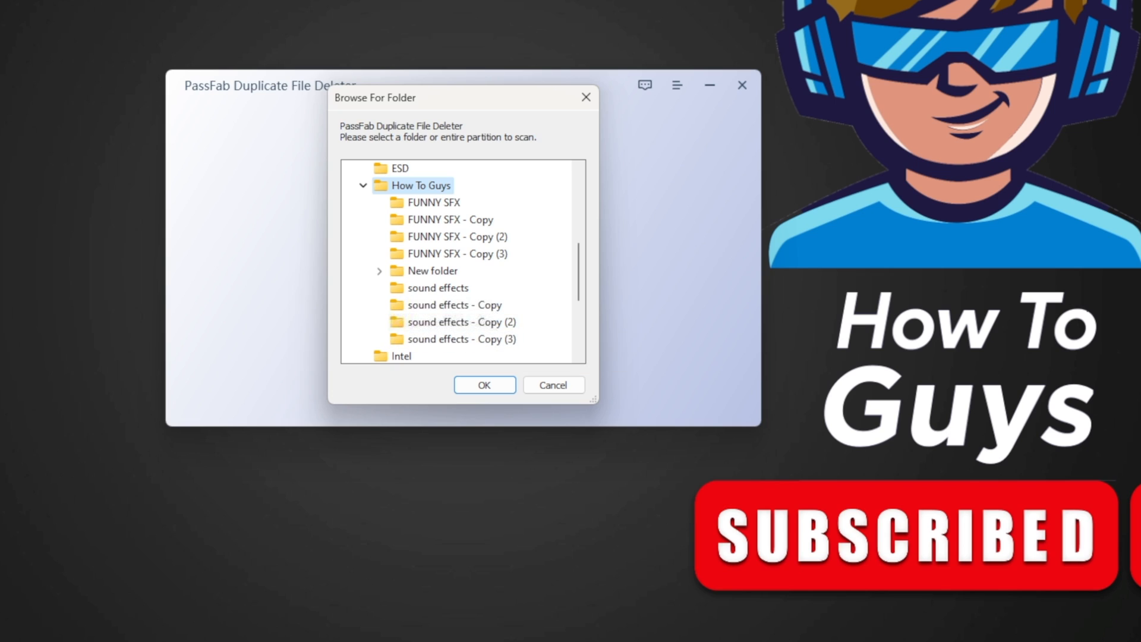
pyautogui.click(485, 385)
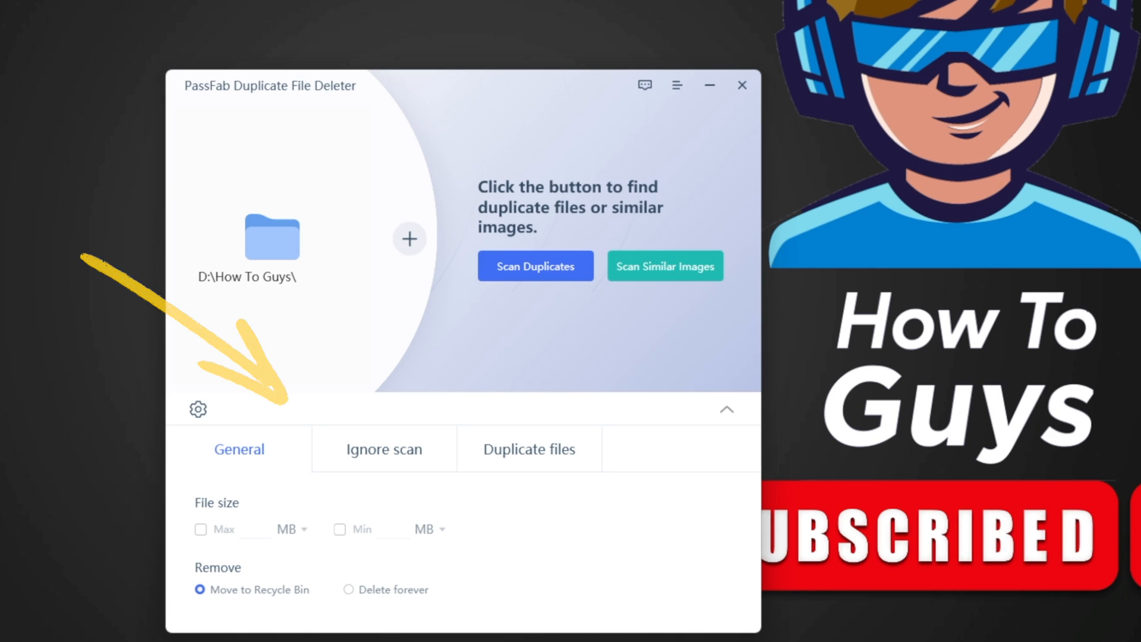
# - Review the General, Ignore and Duplicate files scan settings tabs
pyautogui.click(199, 529)
pyautogui.write('5')
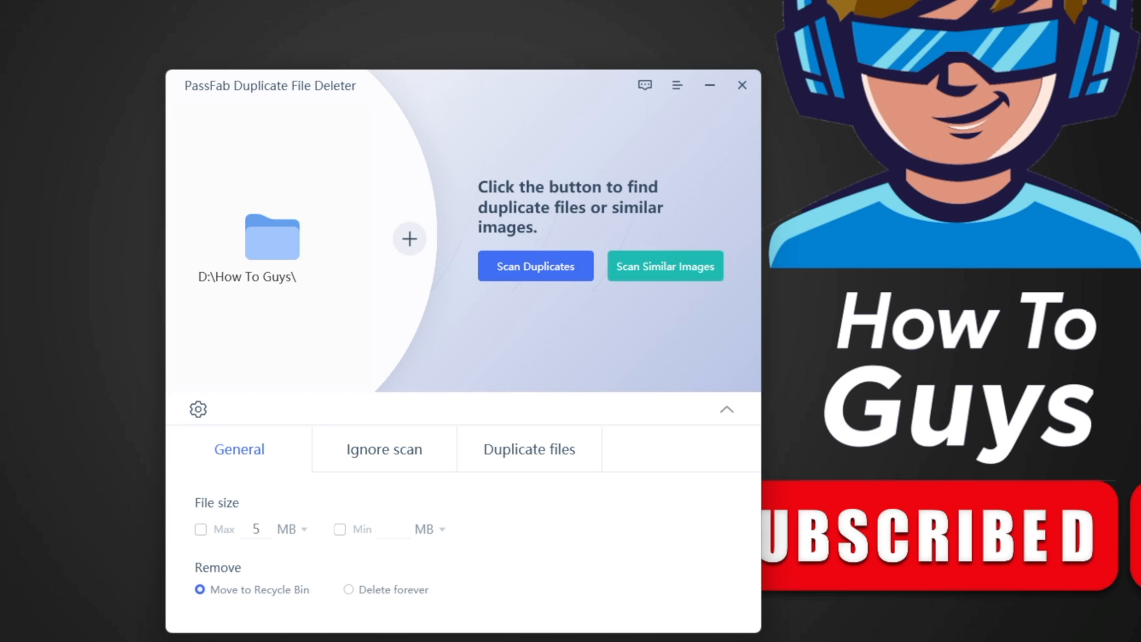
pyautogui.click(347, 590)
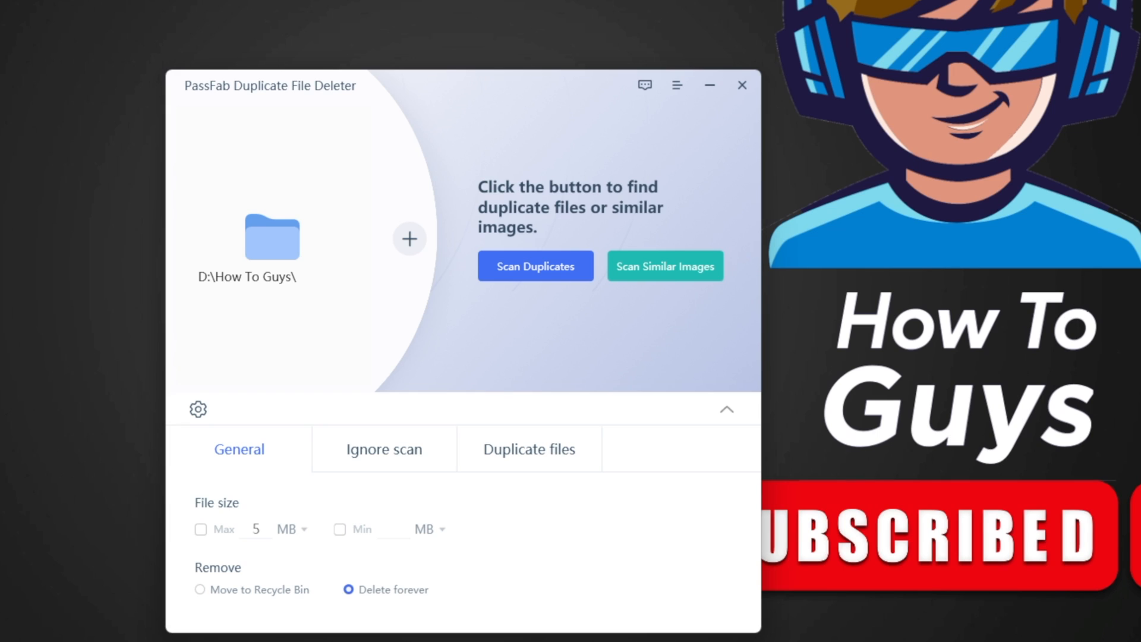
pyautogui.click(199, 589)
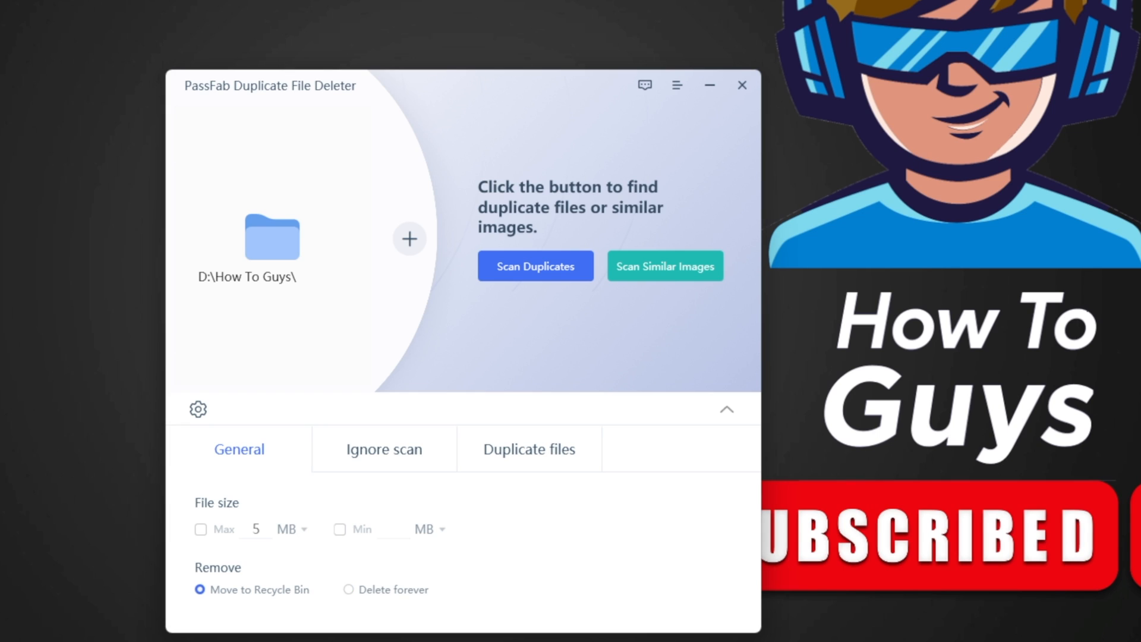
pyautogui.click(384, 449)
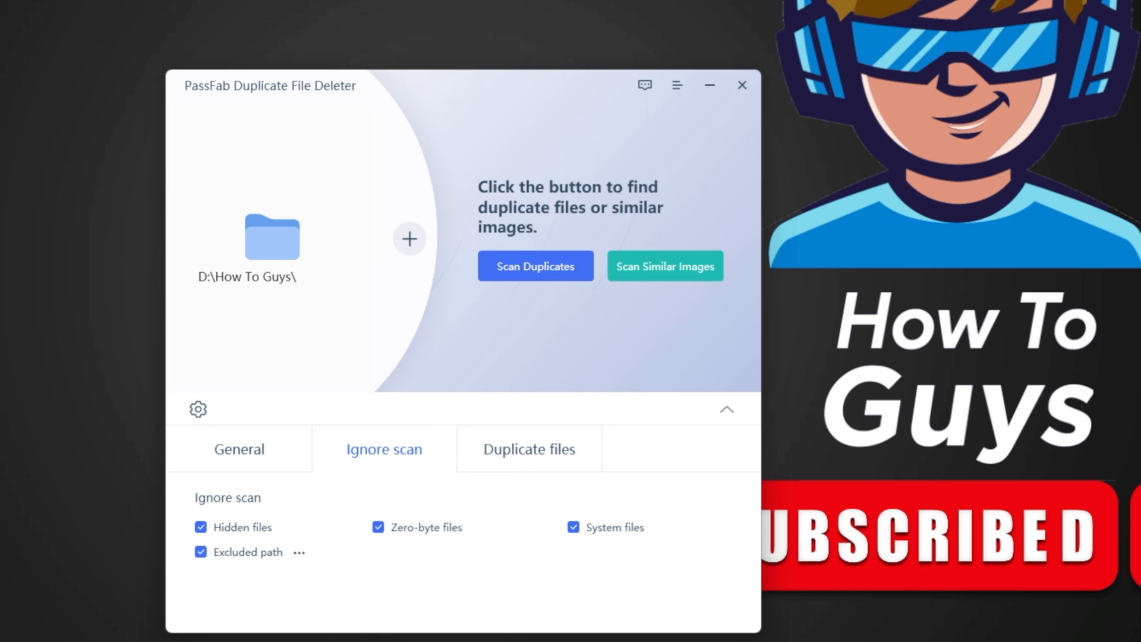
pyautogui.click(529, 449)
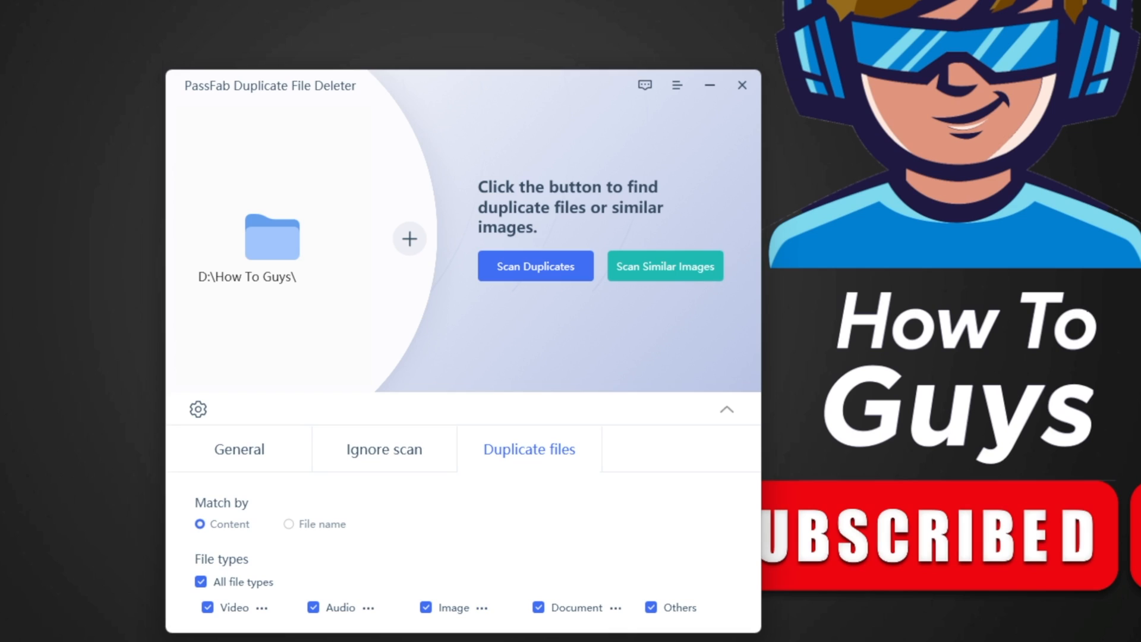
# - Exclude Document files from the scan, collapse the settings and start Scan Duplicates
pyautogui.click(540, 608)
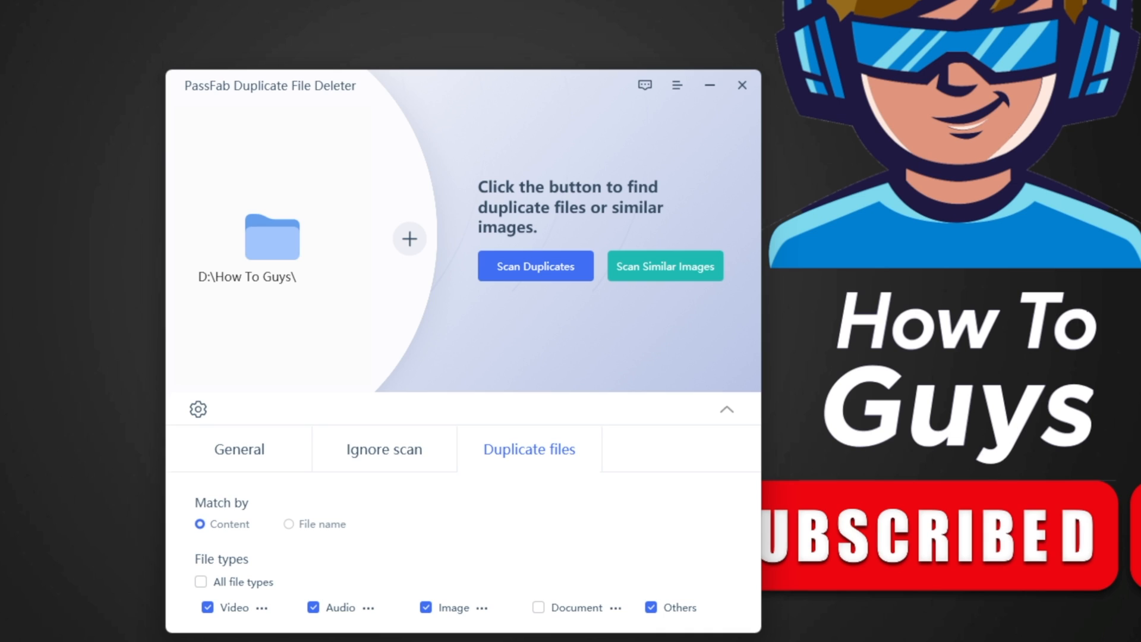
pyautogui.click(238, 449)
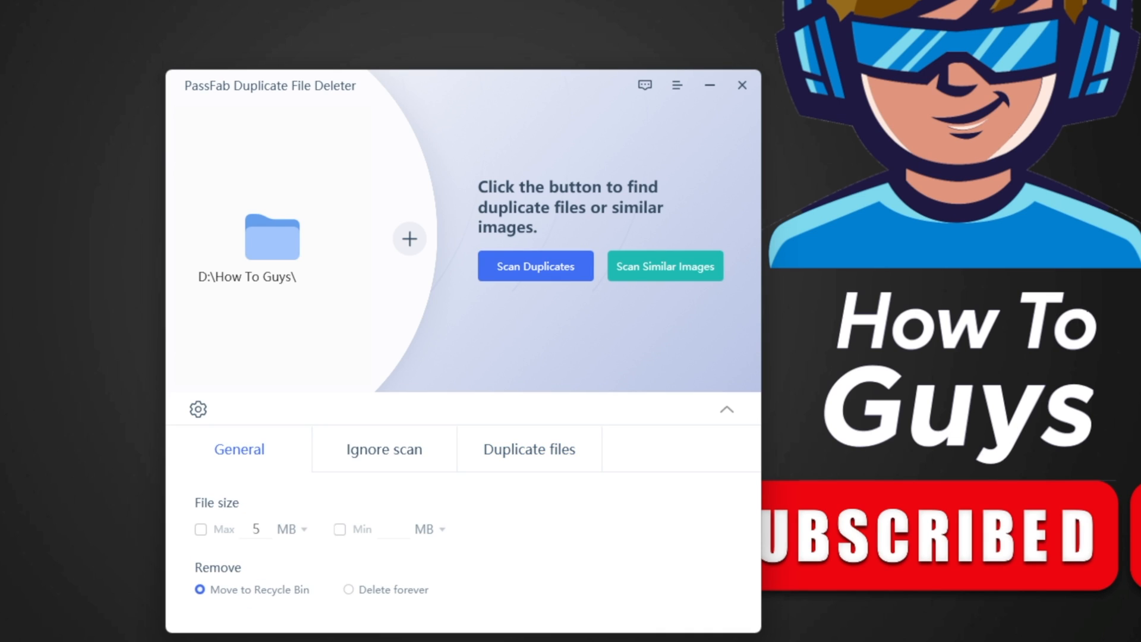
pyautogui.click(728, 409)
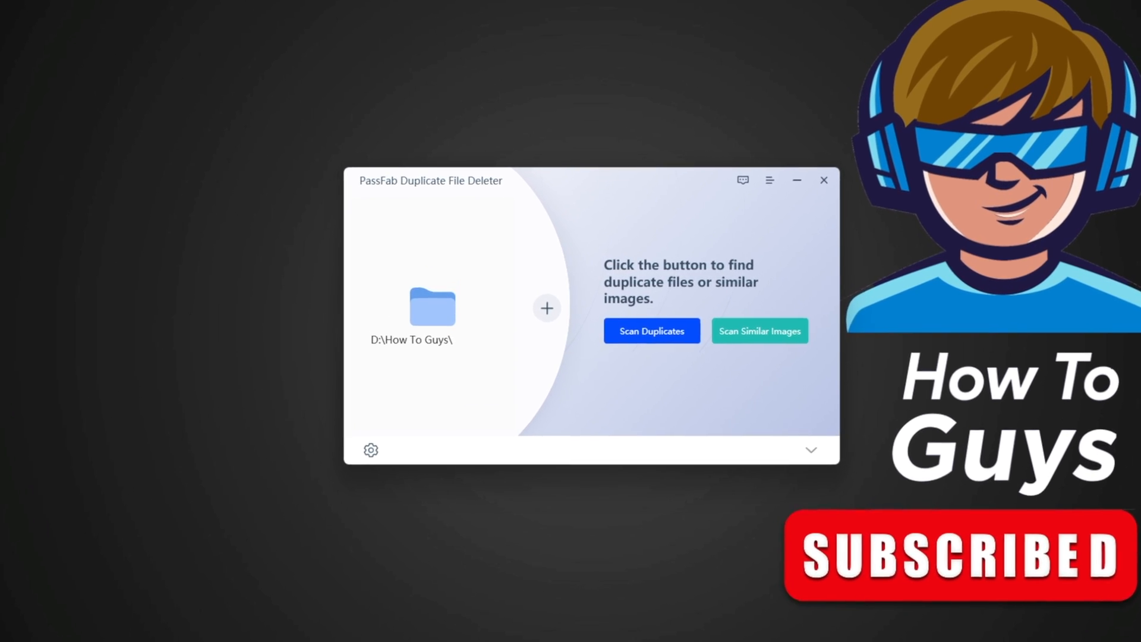
pyautogui.click(652, 330)
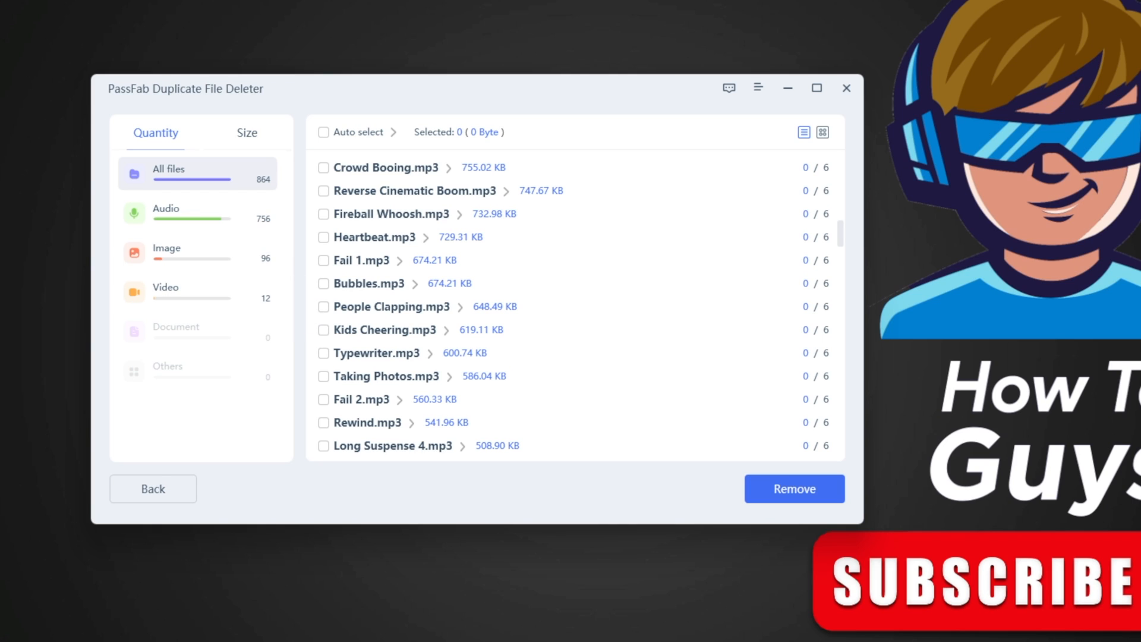
# - Sort by size, mark extra copies of Whoosh 3, Ting!!! 2 and Most Used Effects 1, and remove them to the Recycle Bin
pyautogui.click(247, 133)
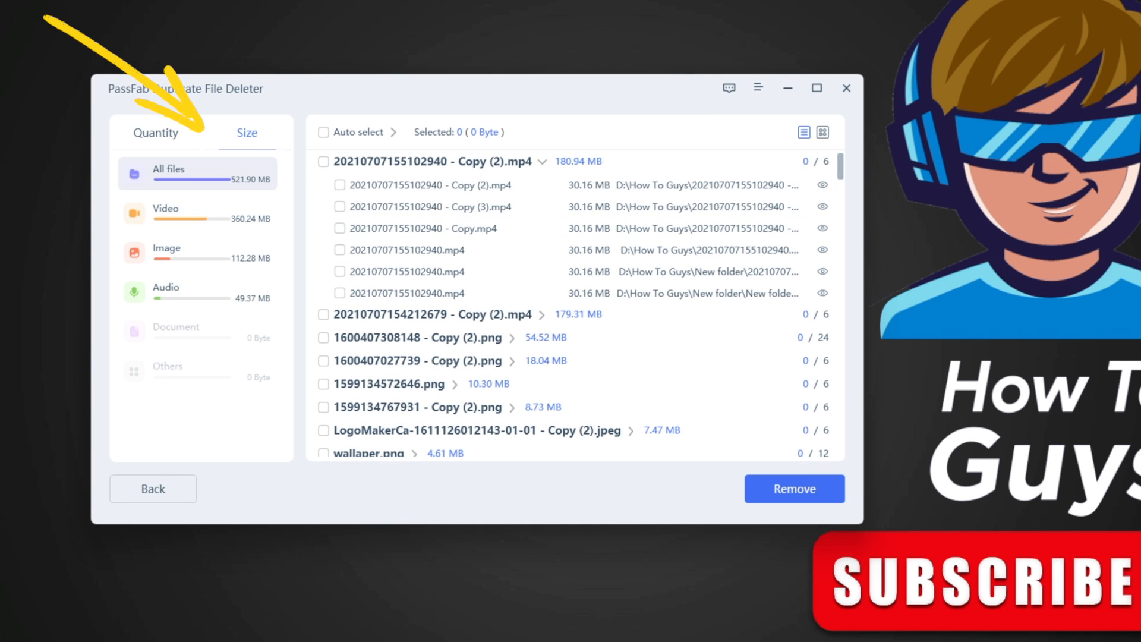
pyautogui.click(821, 132)
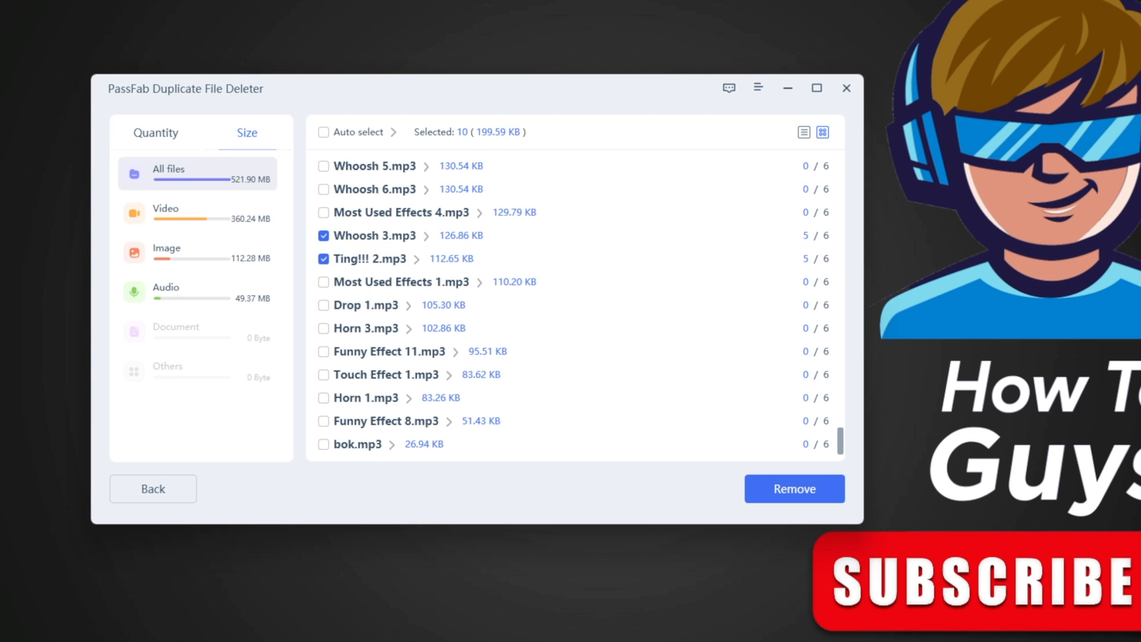
pyautogui.click(324, 282)
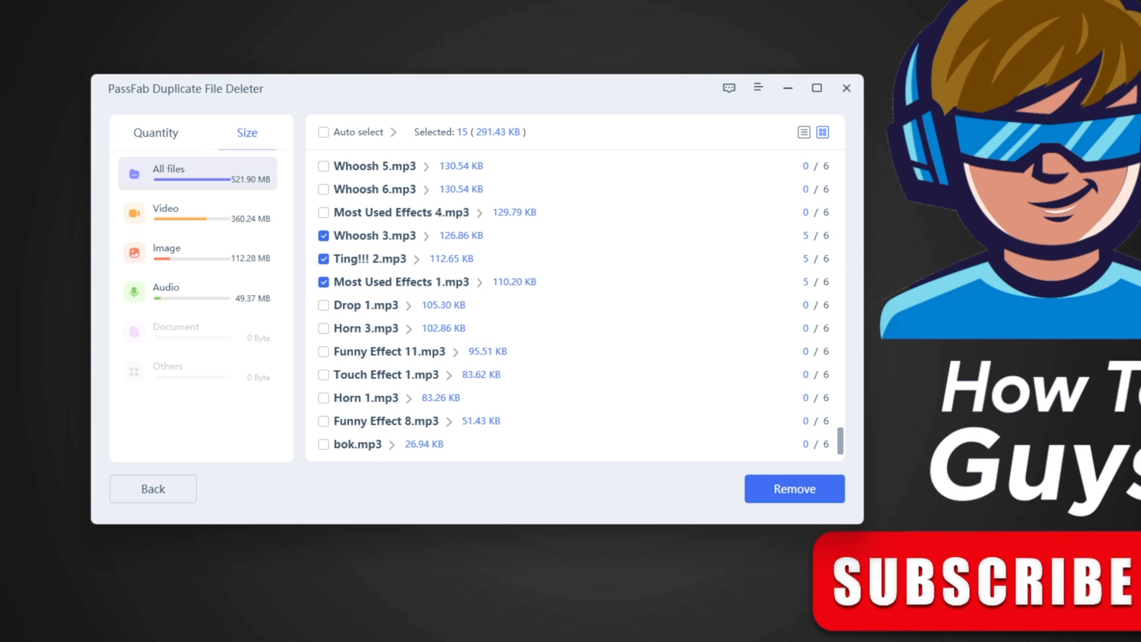
pyautogui.click(795, 489)
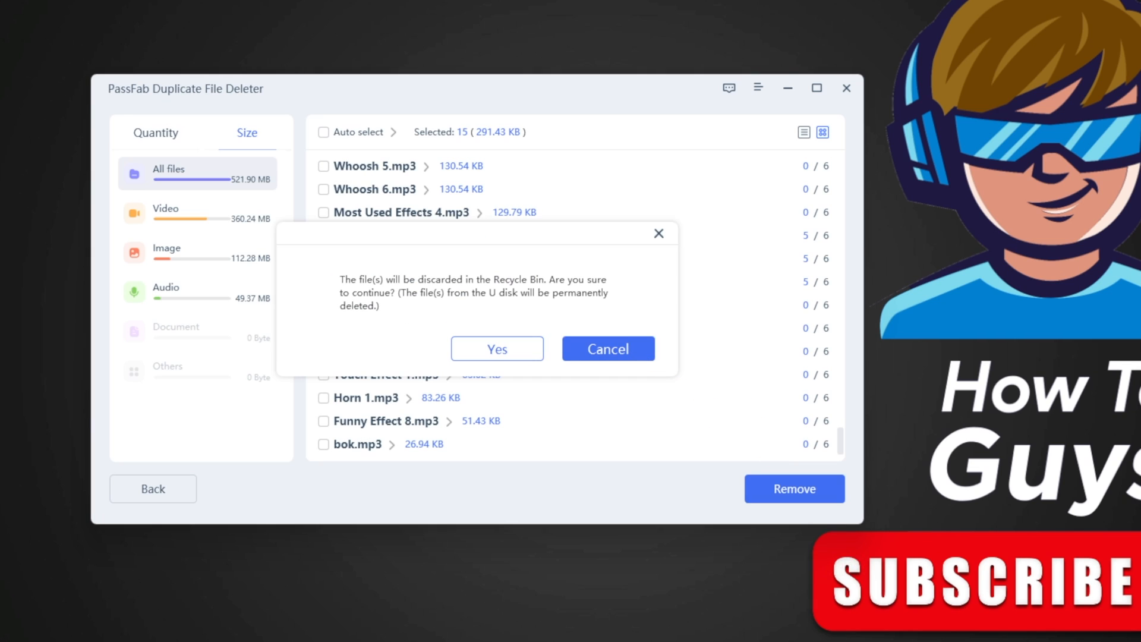
pyautogui.click(497, 348)
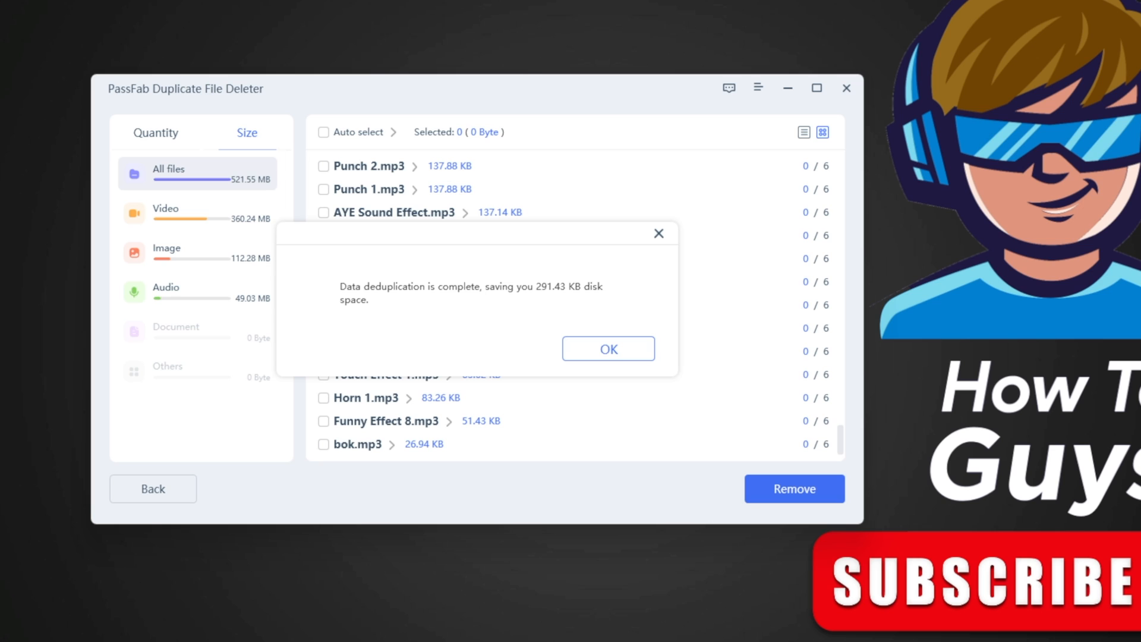
pyautogui.moveTo(609, 348)
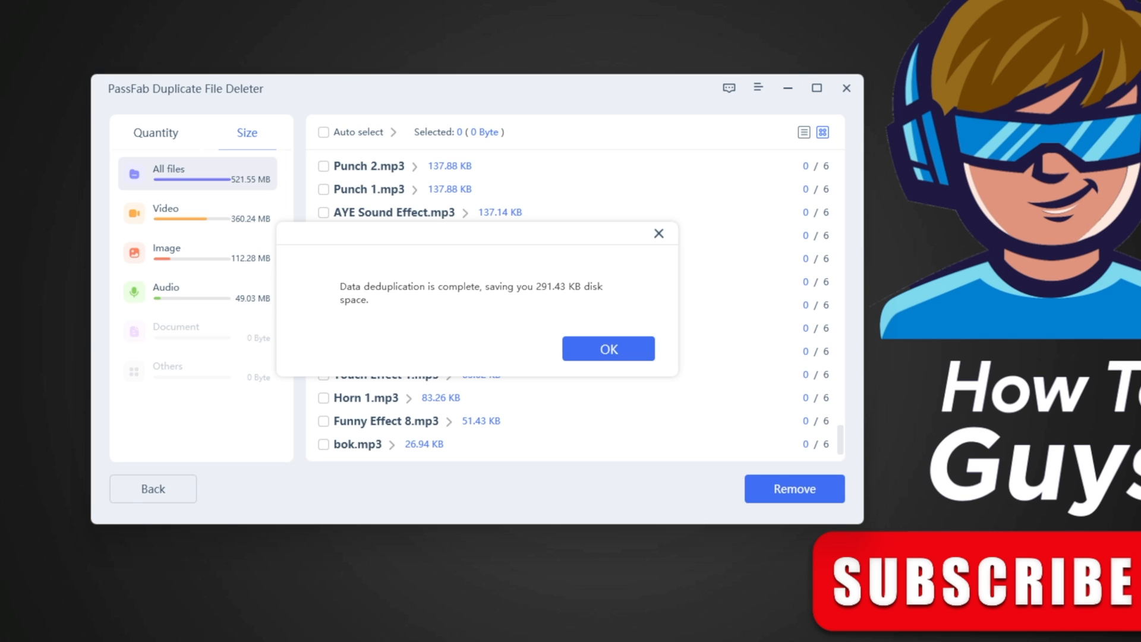
# - Auto-select all 709 remaining extra duplicates and remove them to the Recycle Bin
pyautogui.click(608, 348)
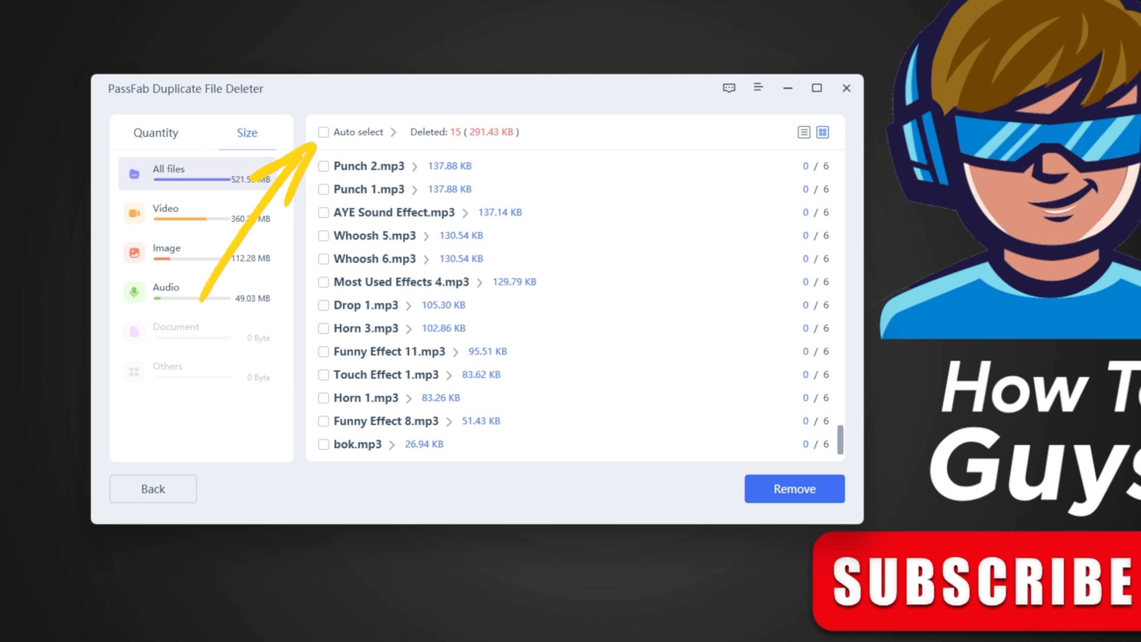
pyautogui.click(322, 132)
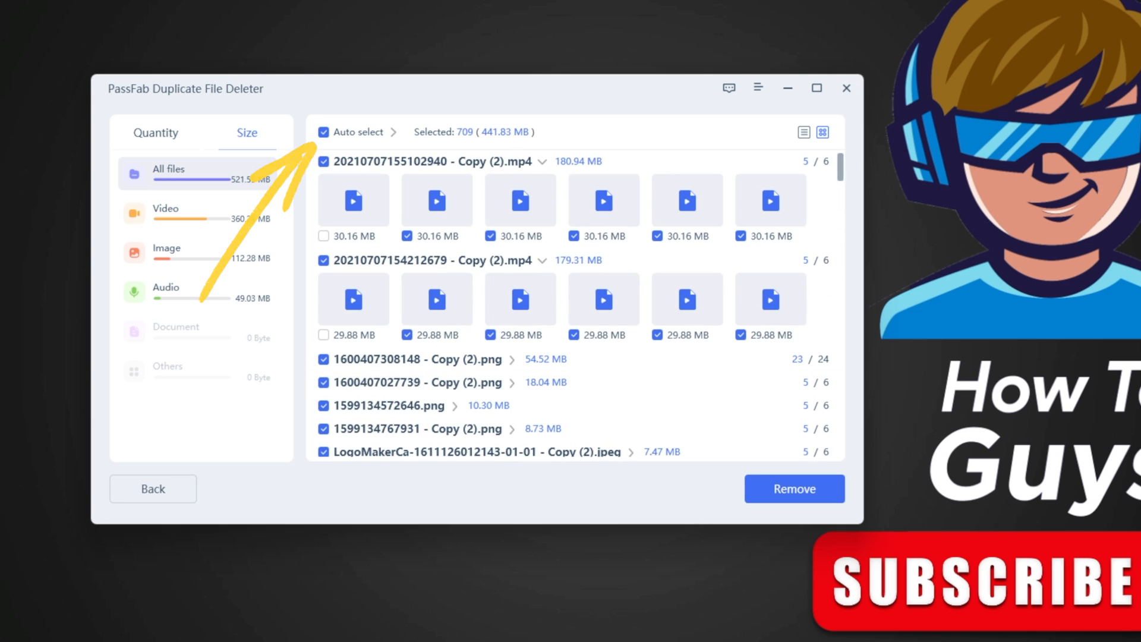
pyautogui.click(794, 488)
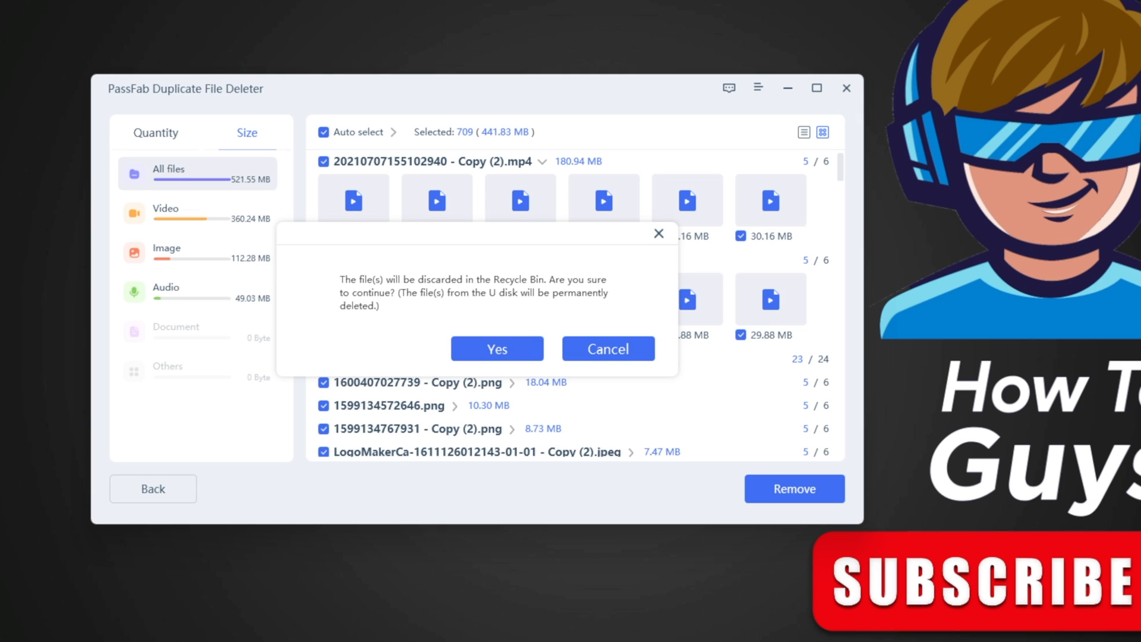
pyautogui.click(497, 348)
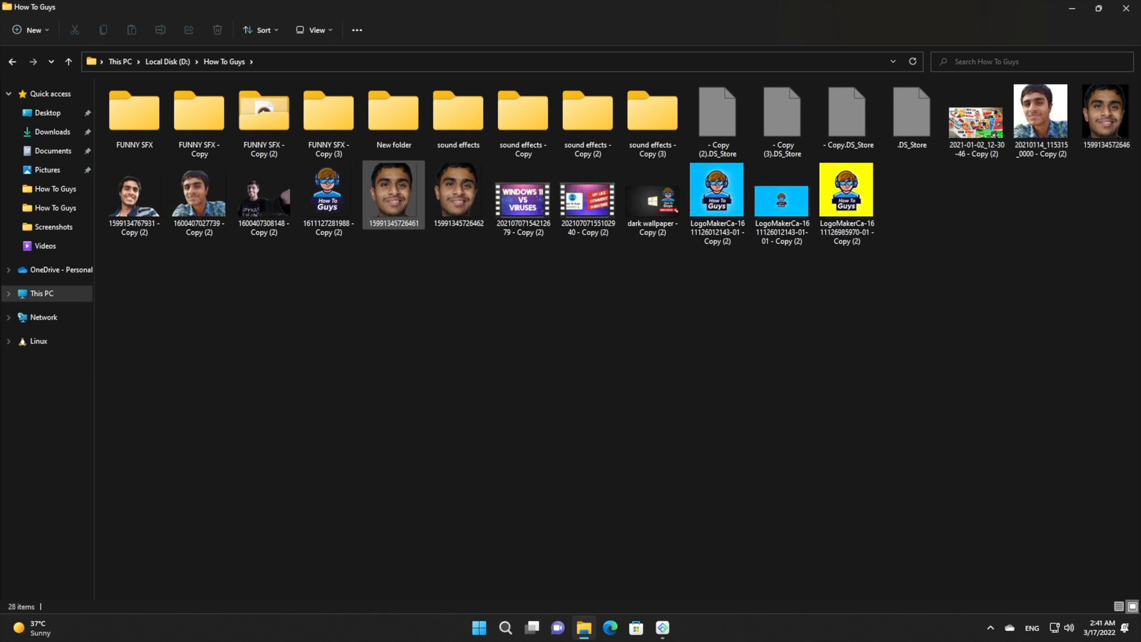
pyautogui.click(457, 193)
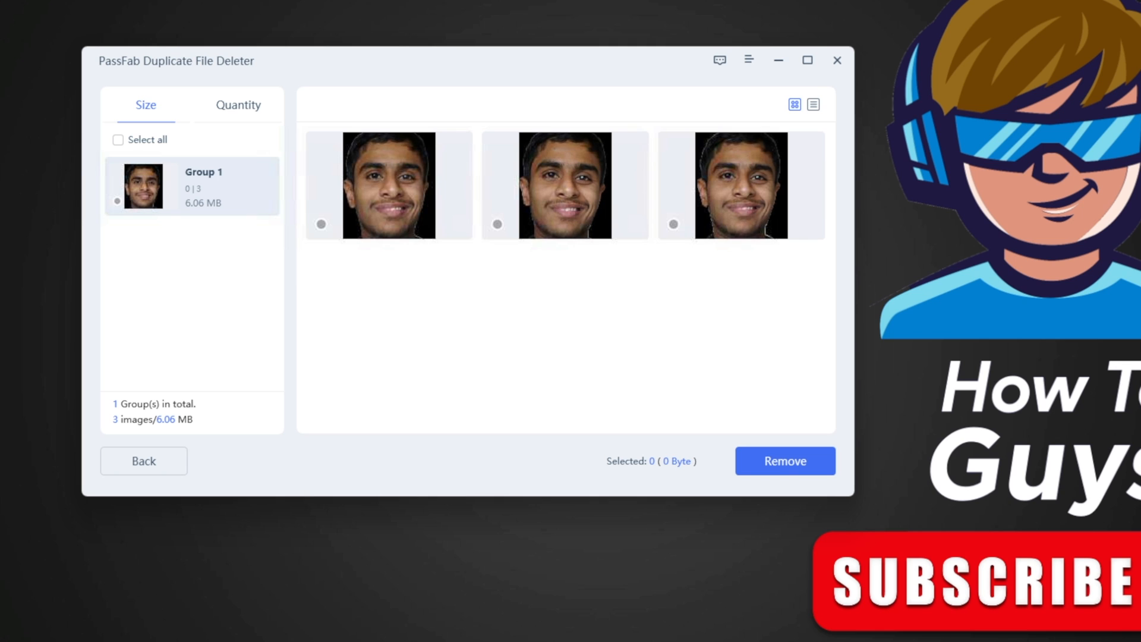
pyautogui.moveTo(563, 190)
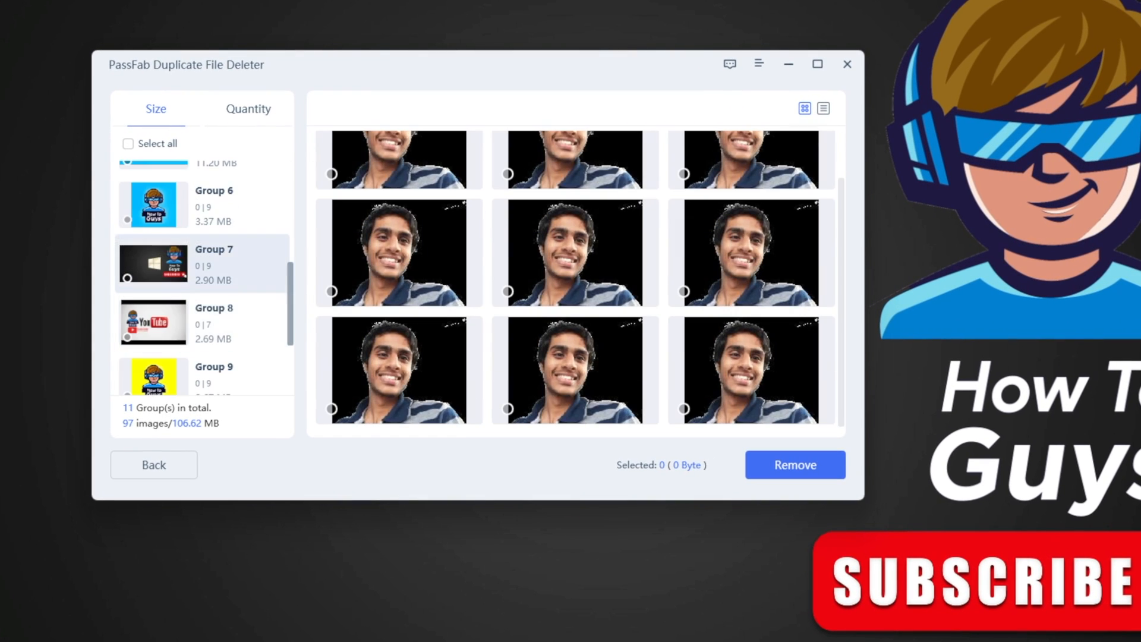
# - Scroll through the 11 groups of similar images in the results list
pyautogui.scroll(-3)
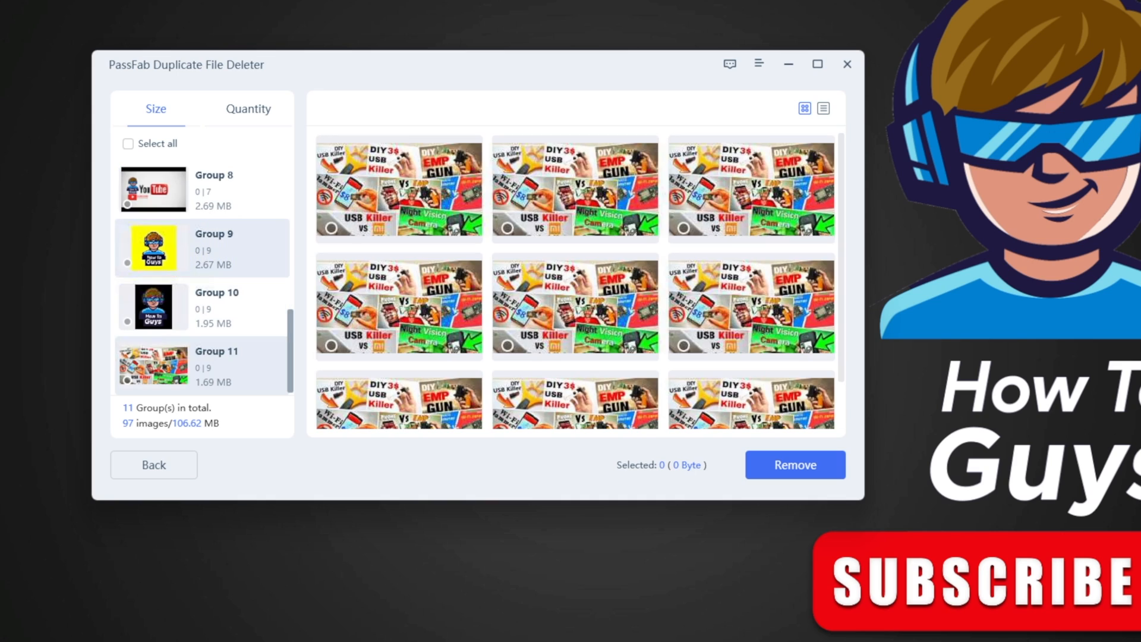